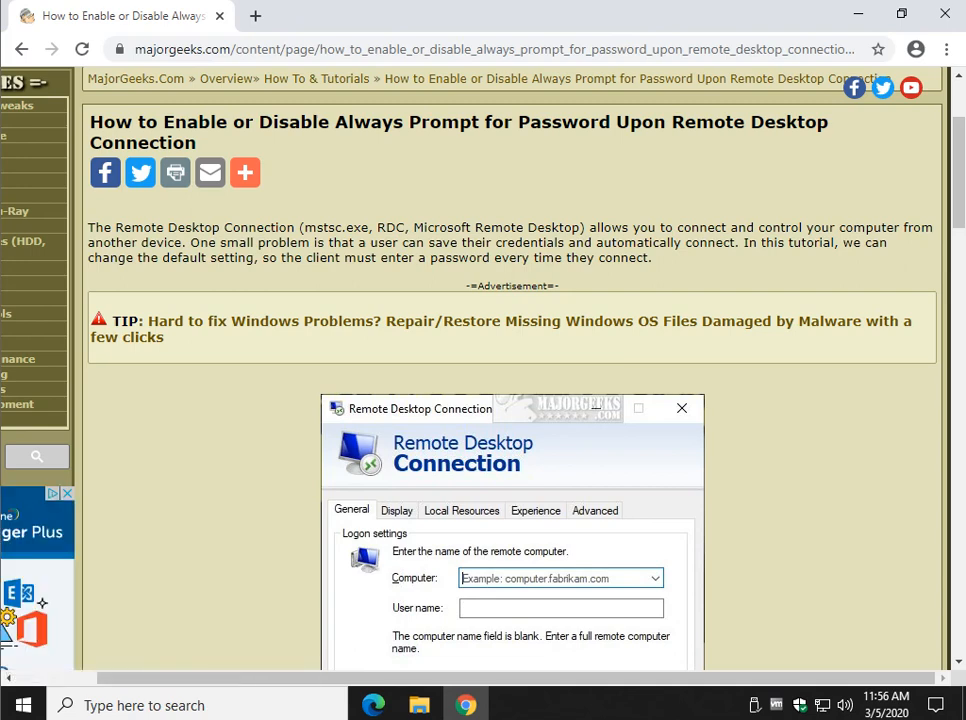
Step: Scroll the guide, then run gpedit.msc to launch the Local Group Policy Editor
scroll("down", 3)
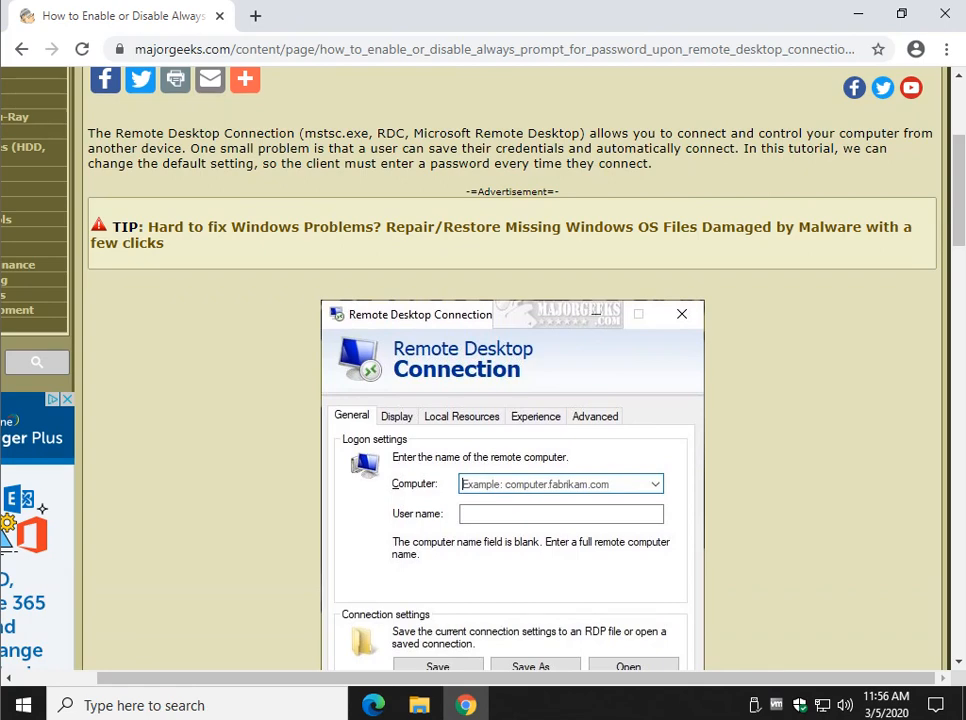
scroll("down", 3)
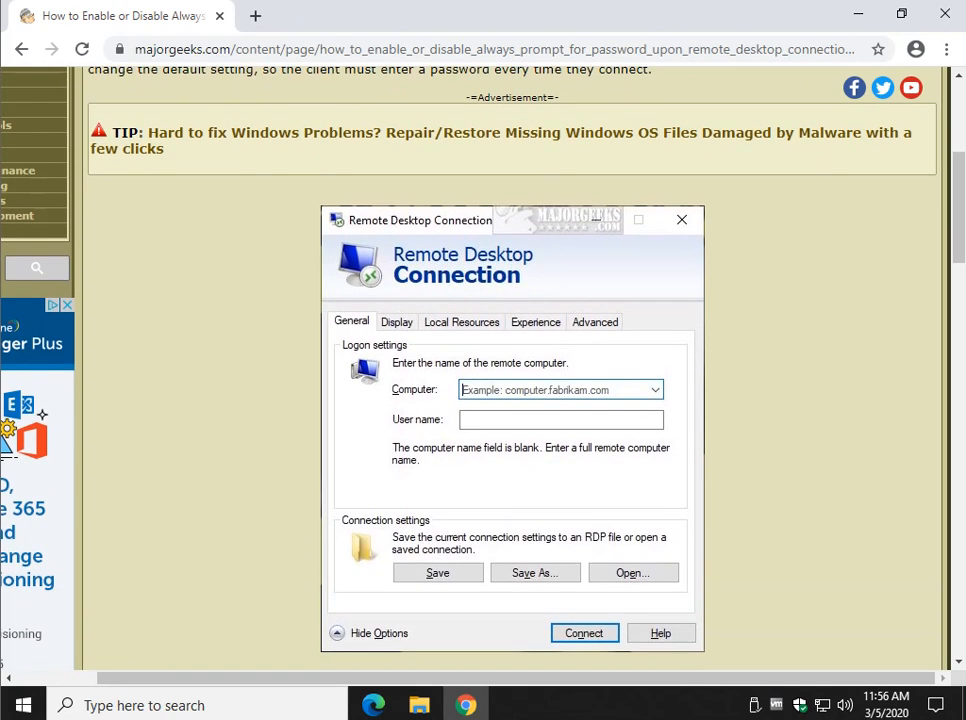
scroll("down", 3)
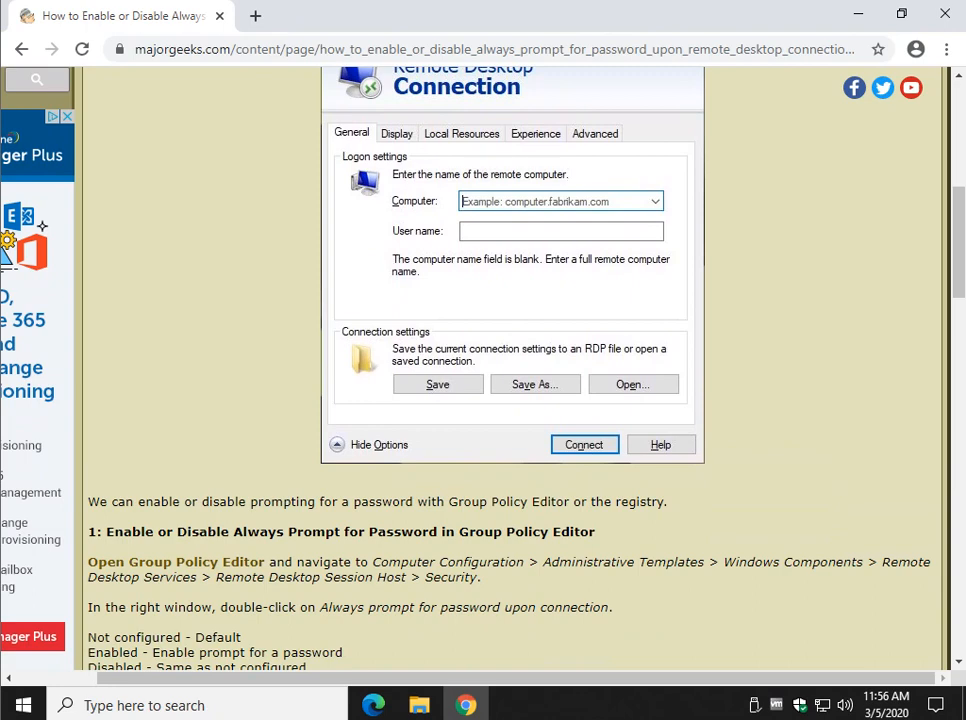
scroll("down", 3)
type("gpedit.")
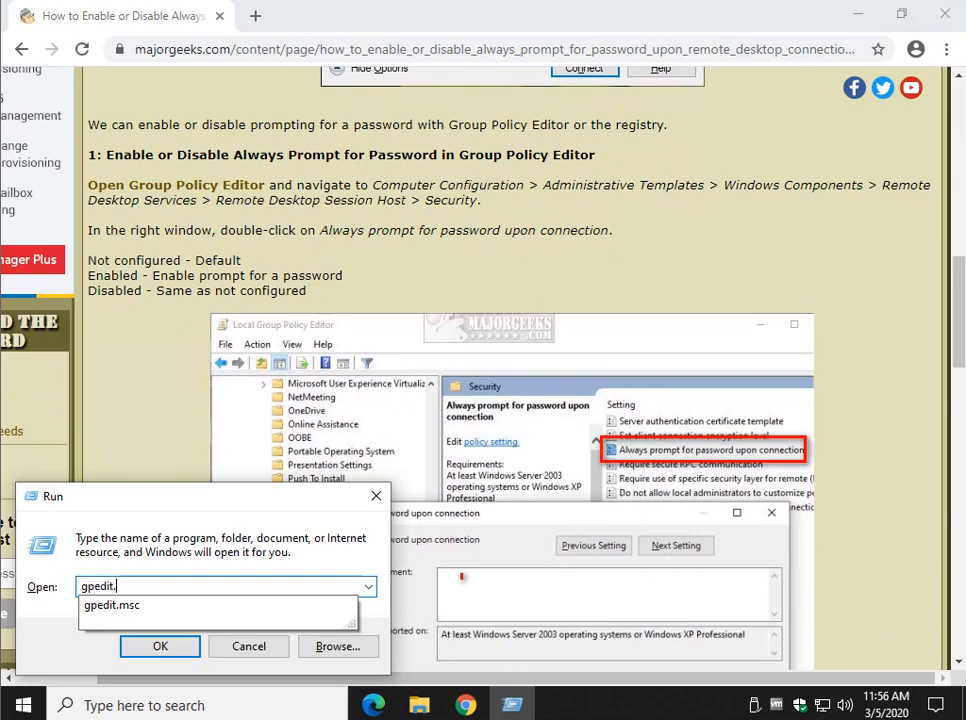
left_click(160, 646)
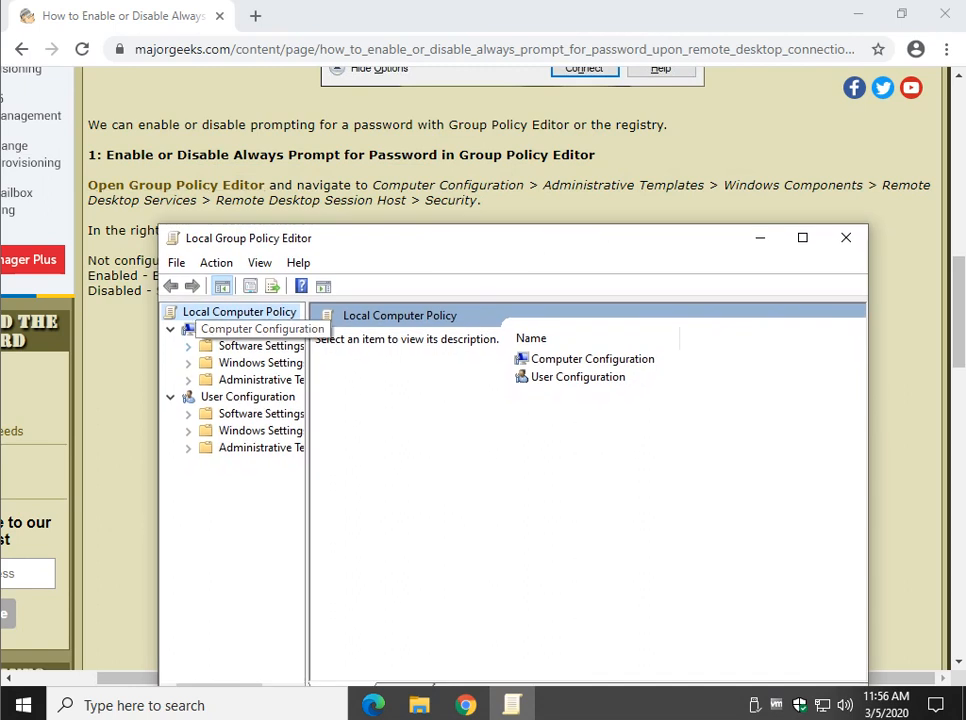
Step: Browse to Remote Desktop Session Host > Security and select 'Always prompt for password upon connection'
left_click(188, 379)
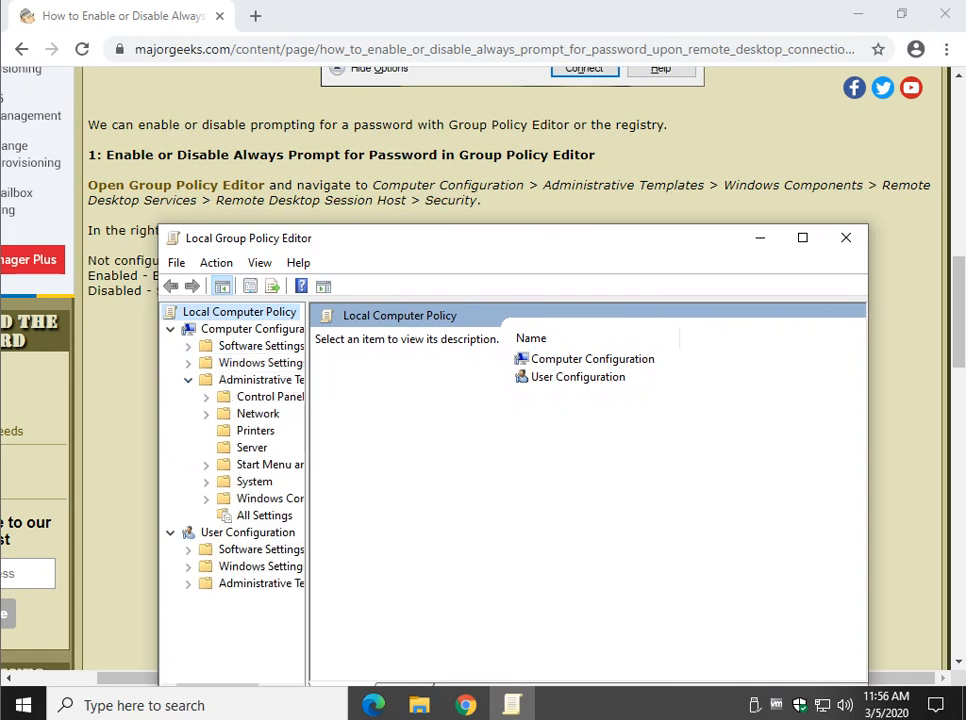
left_click_drag(307, 450, 435, 450)
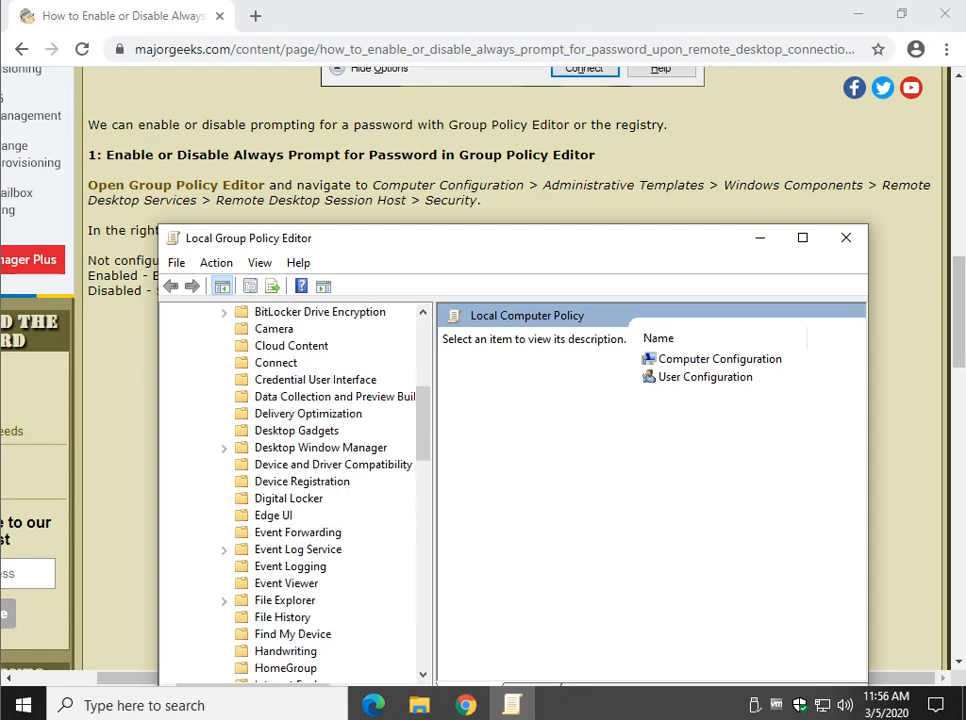
scroll("down", 3)
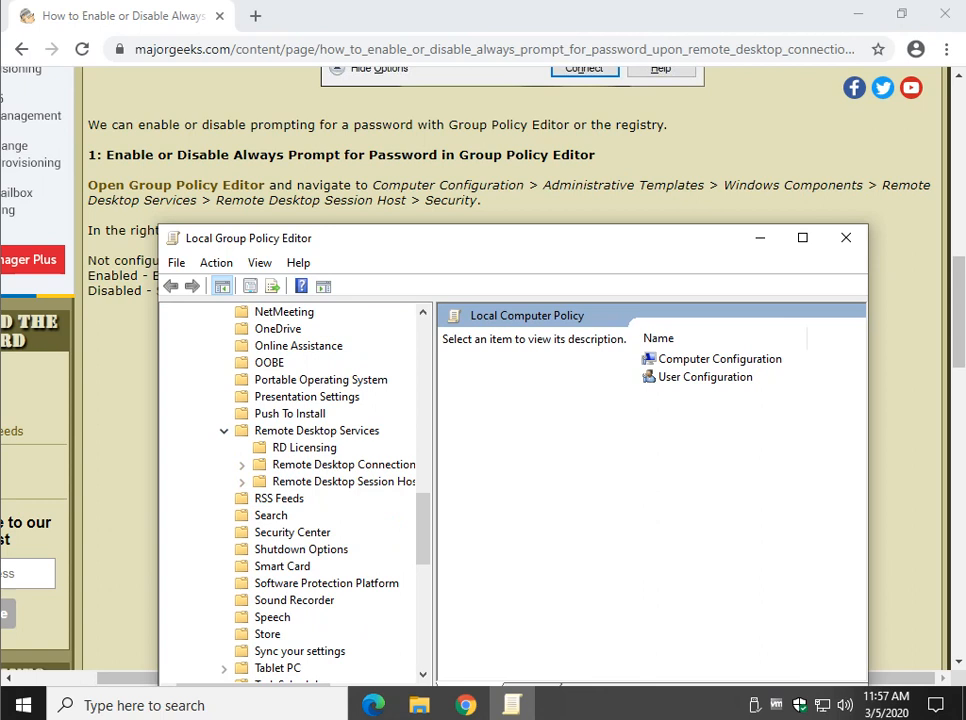
mouse_move(343, 464)
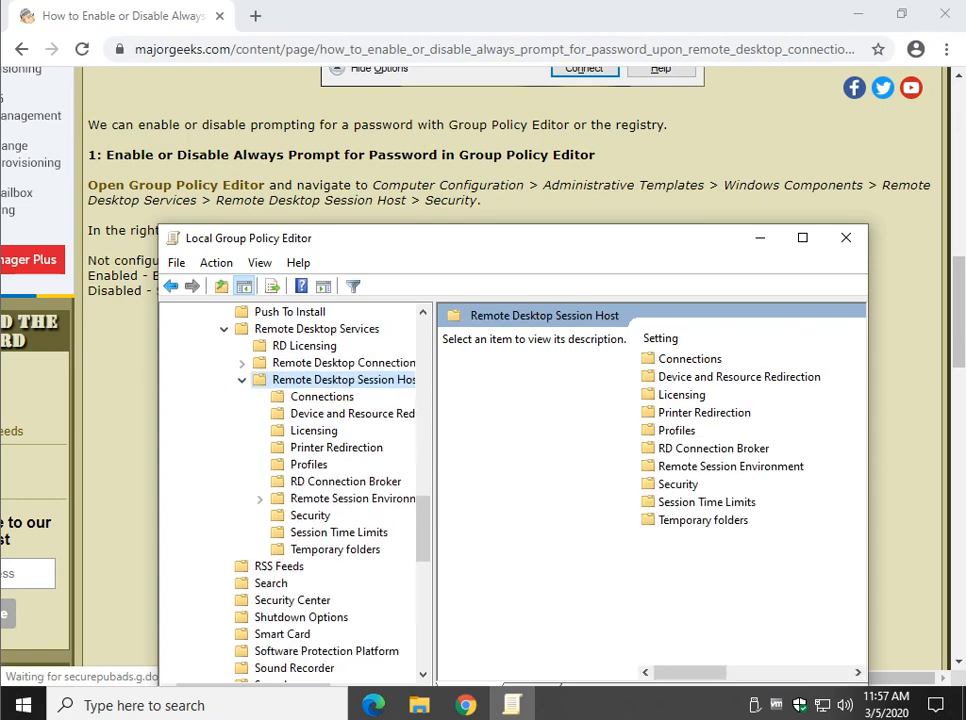
left_click(309, 514)
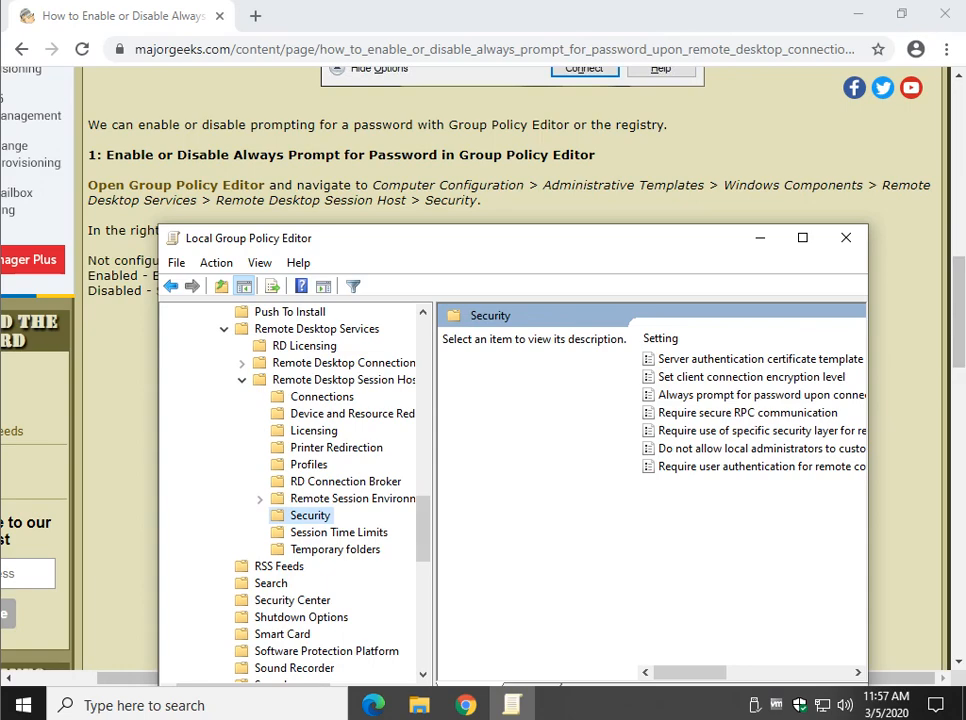
left_click(761, 394)
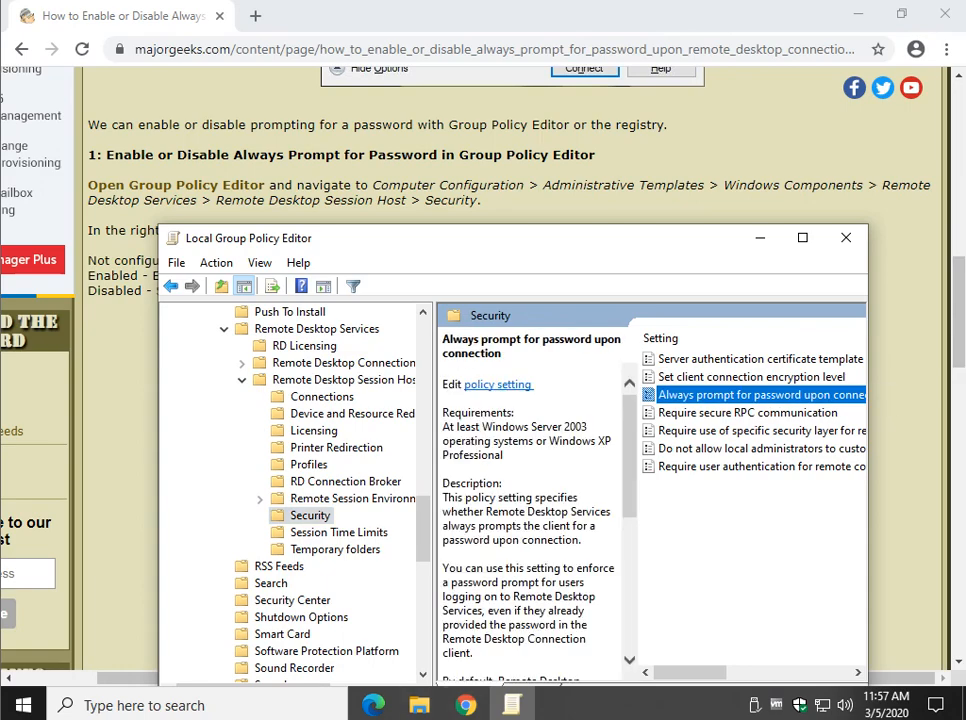
Step: Set 'Always prompt for password upon connection' to Enabled, revert to Not Configured, and close it
double_click(760, 394)
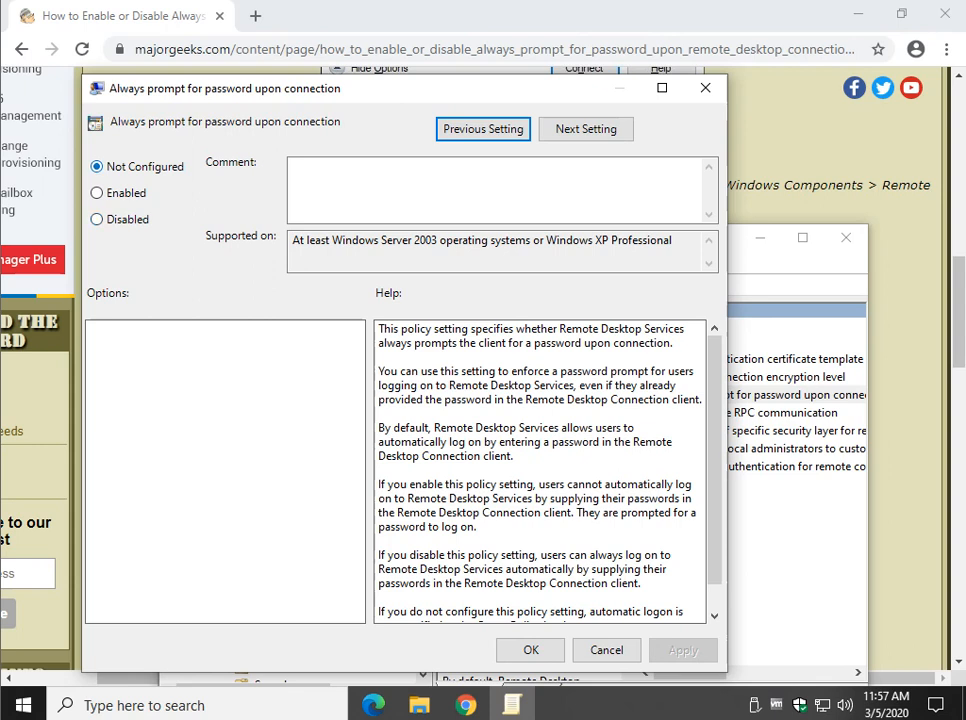
left_click(96, 192)
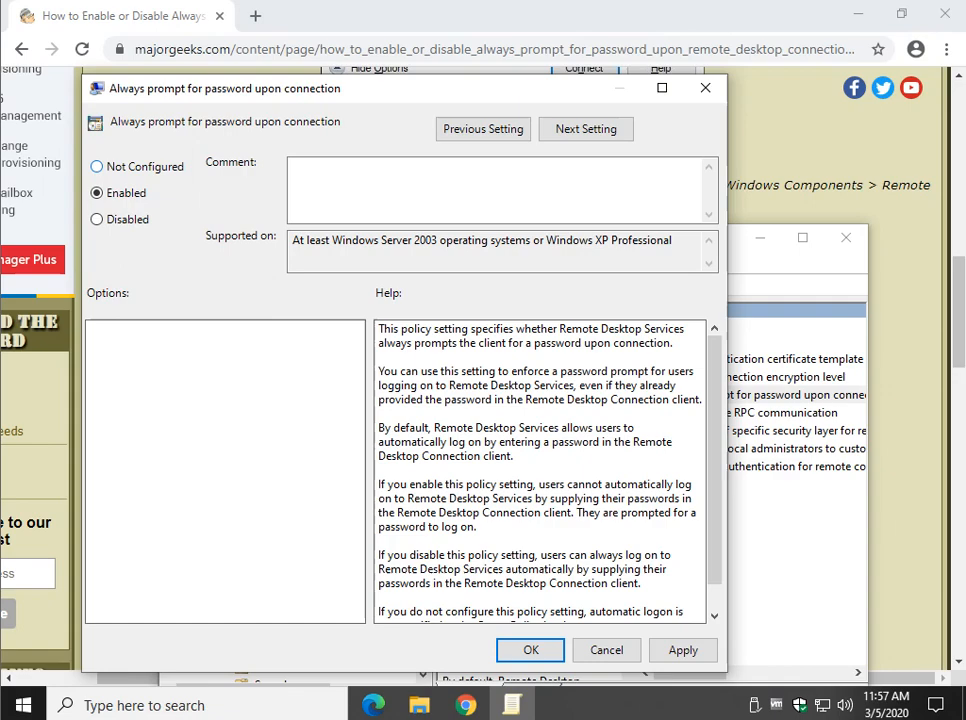
left_click(96, 166)
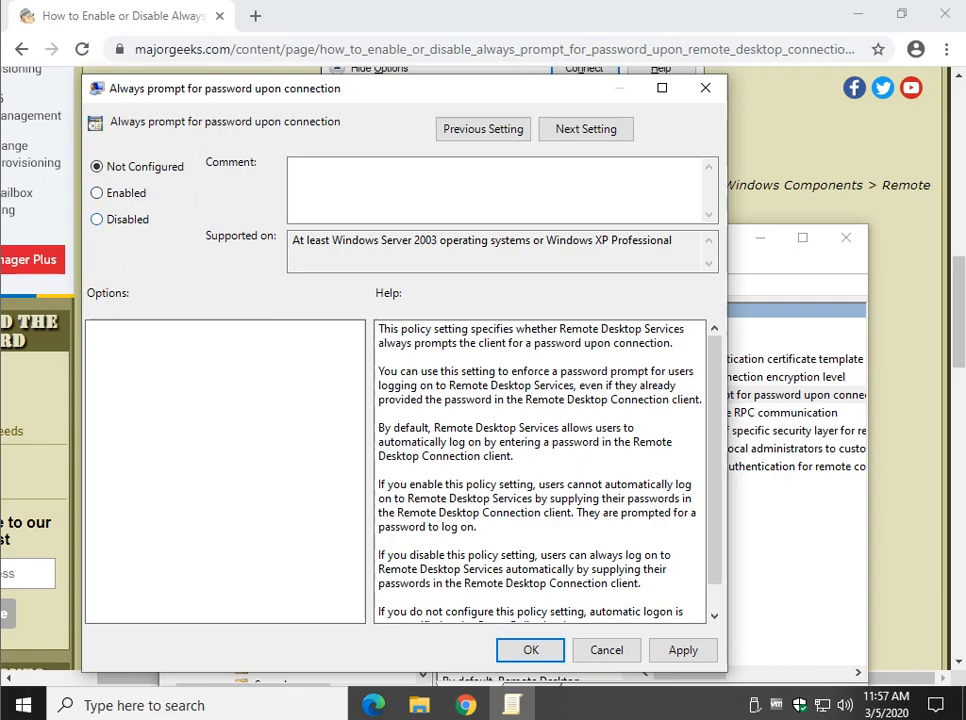
left_click(605, 650)
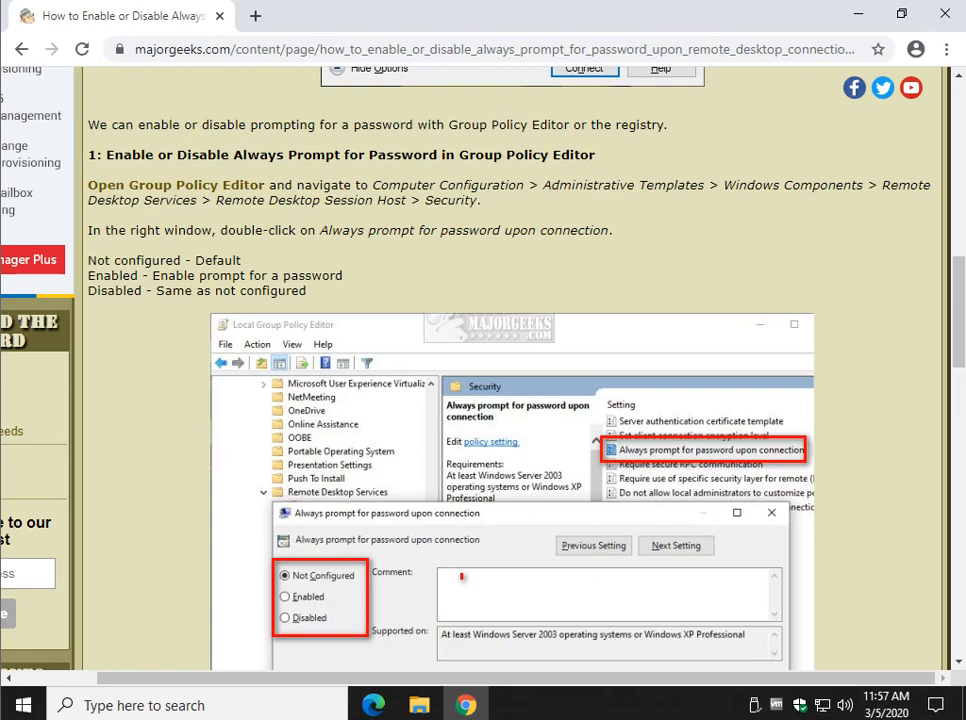
scroll("down", 3)
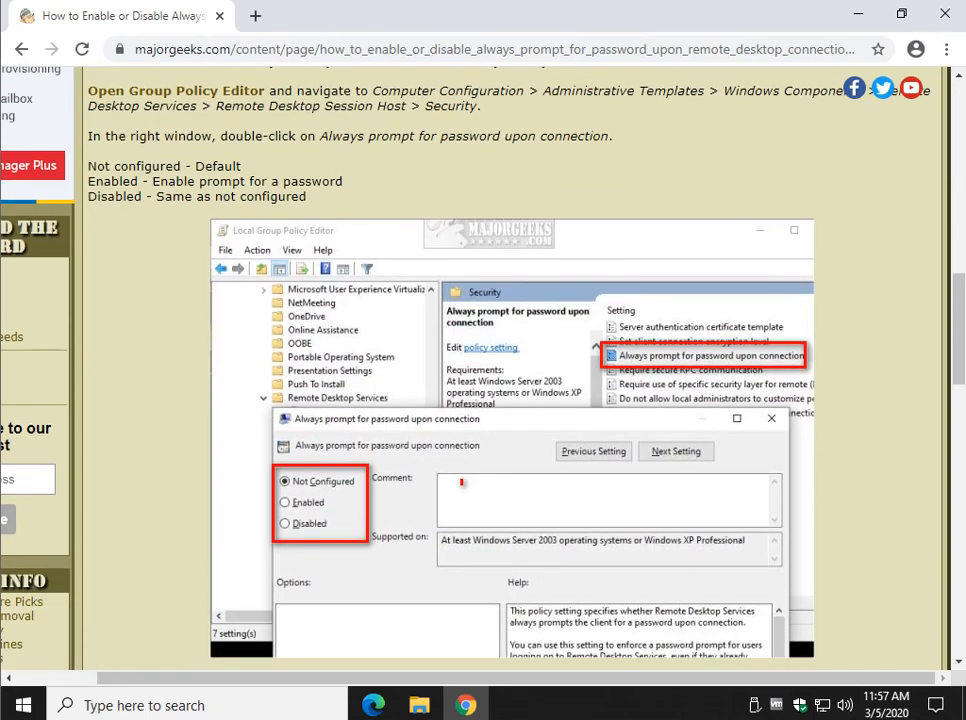
scroll("down", 3)
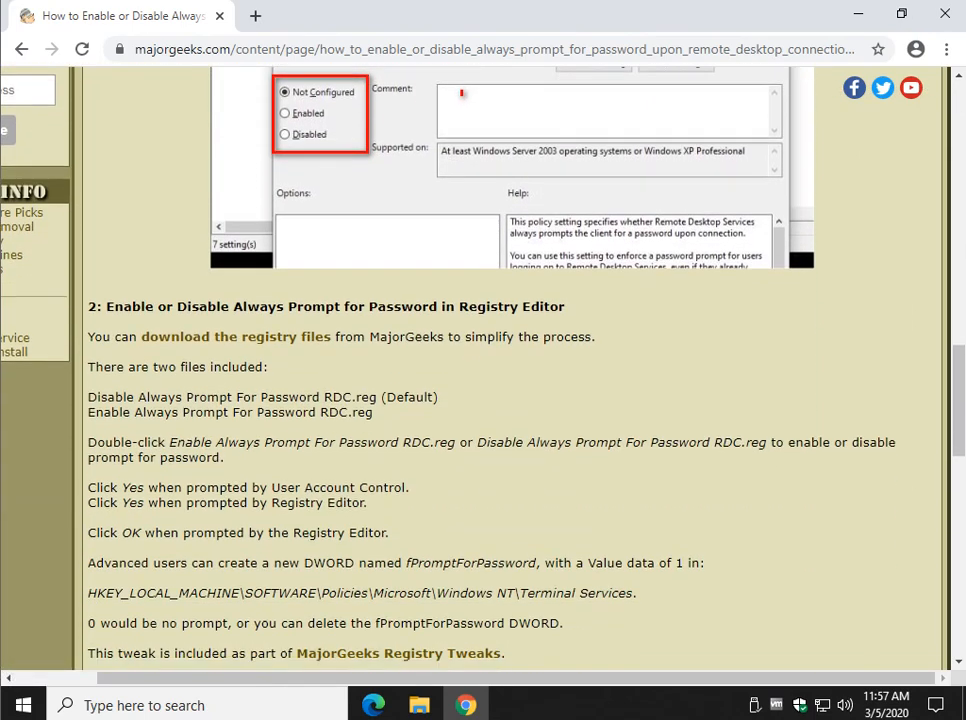
scroll("down", 3)
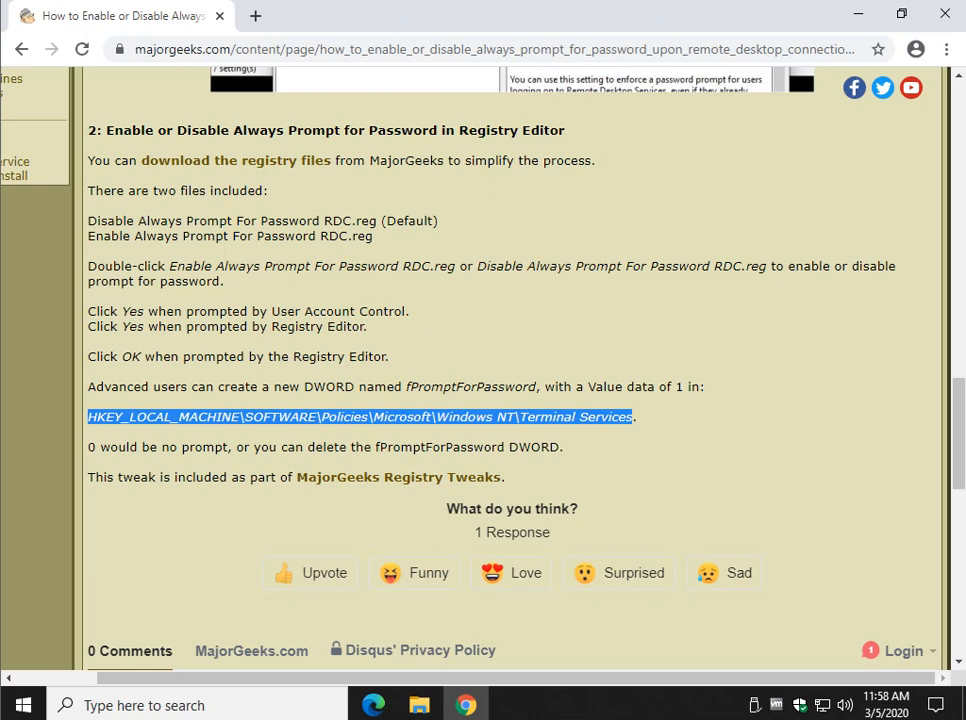
double_click(424, 387)
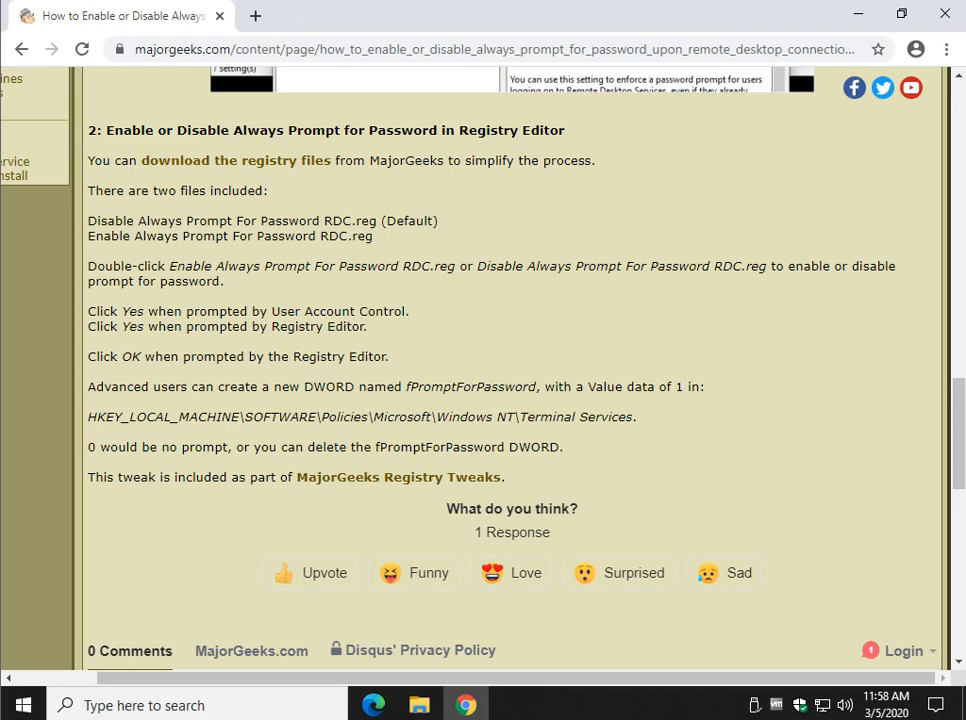
mouse_move(234, 160)
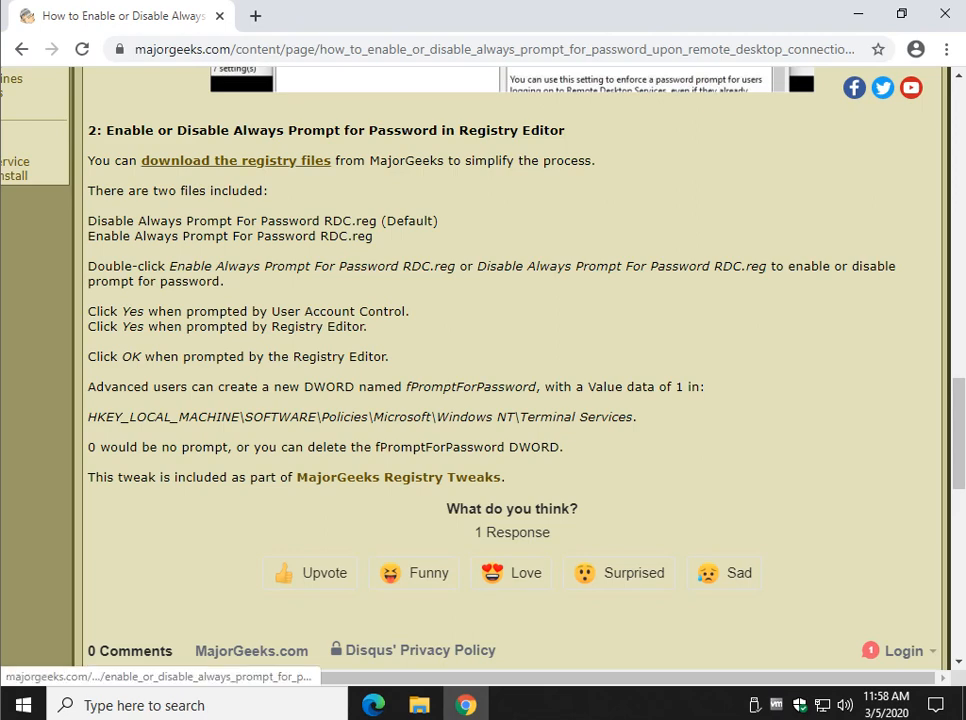
Step: Download the always-prompt registry files zip from MajorGeeks and open it
left_click(235, 160)
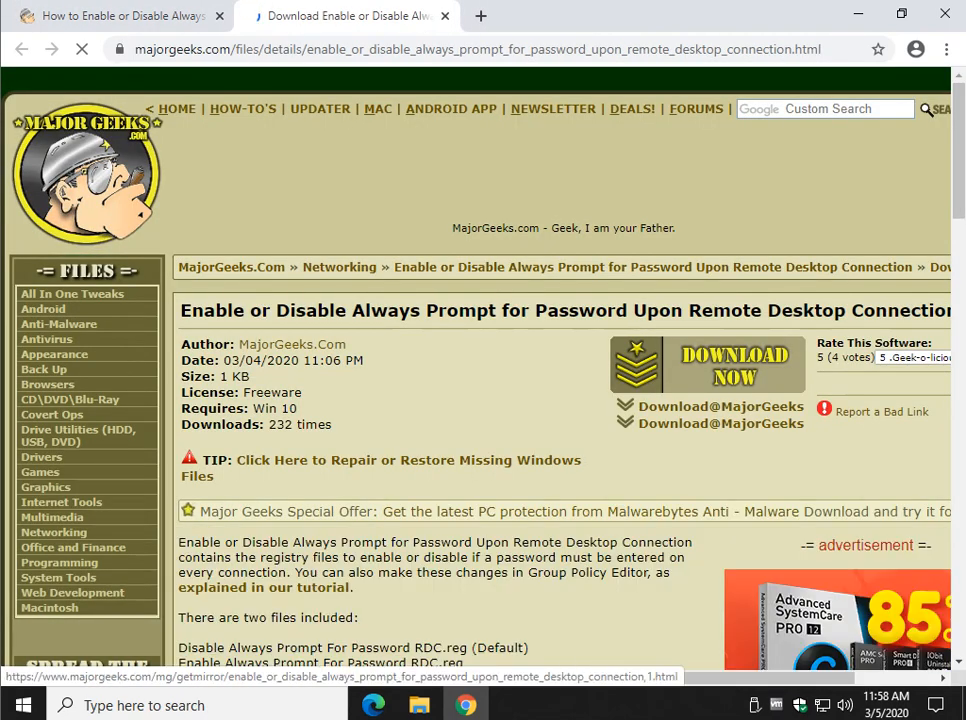
left_click(707, 363)
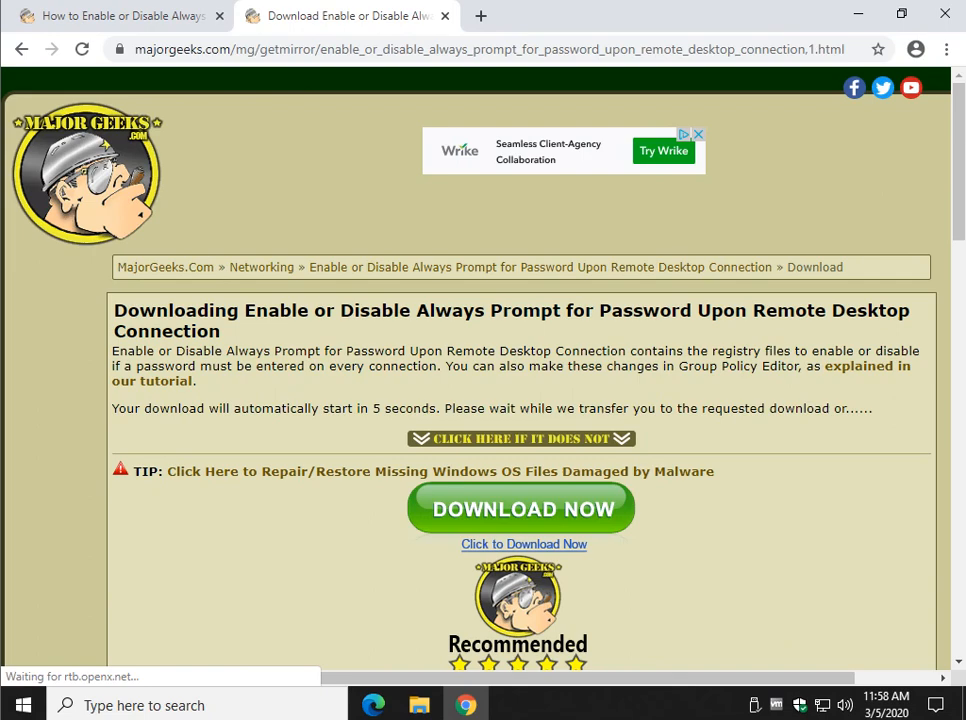
left_click(520, 508)
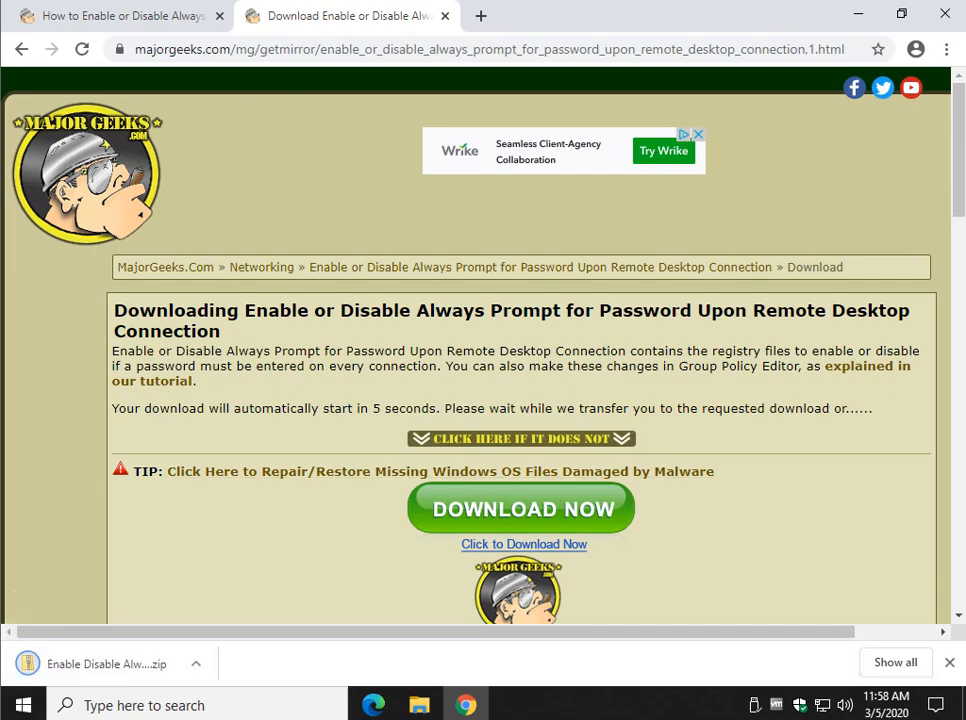
left_click(444, 15)
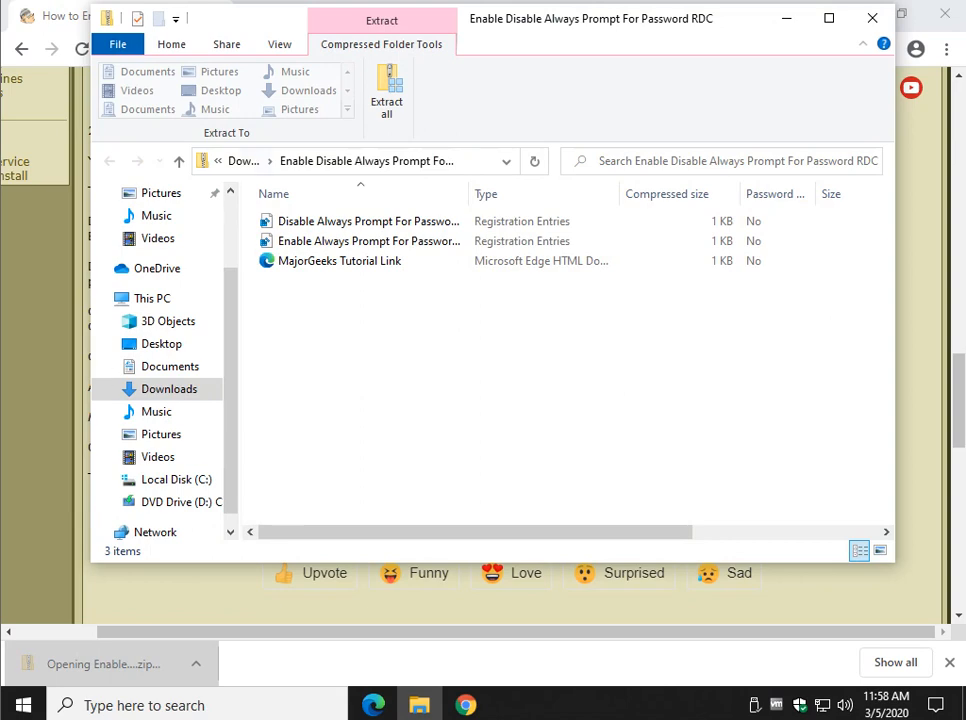
Step: Extract the zip into its default Downloads subfolder, then go back to the Chrome tutorial
left_click(387, 90)
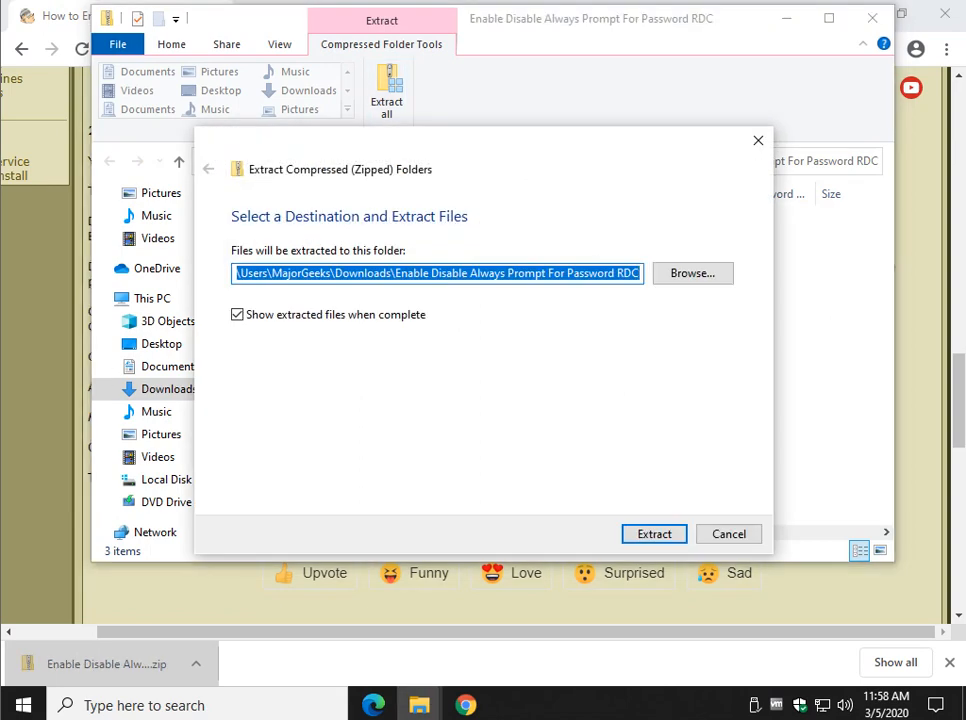
left_click(654, 533)
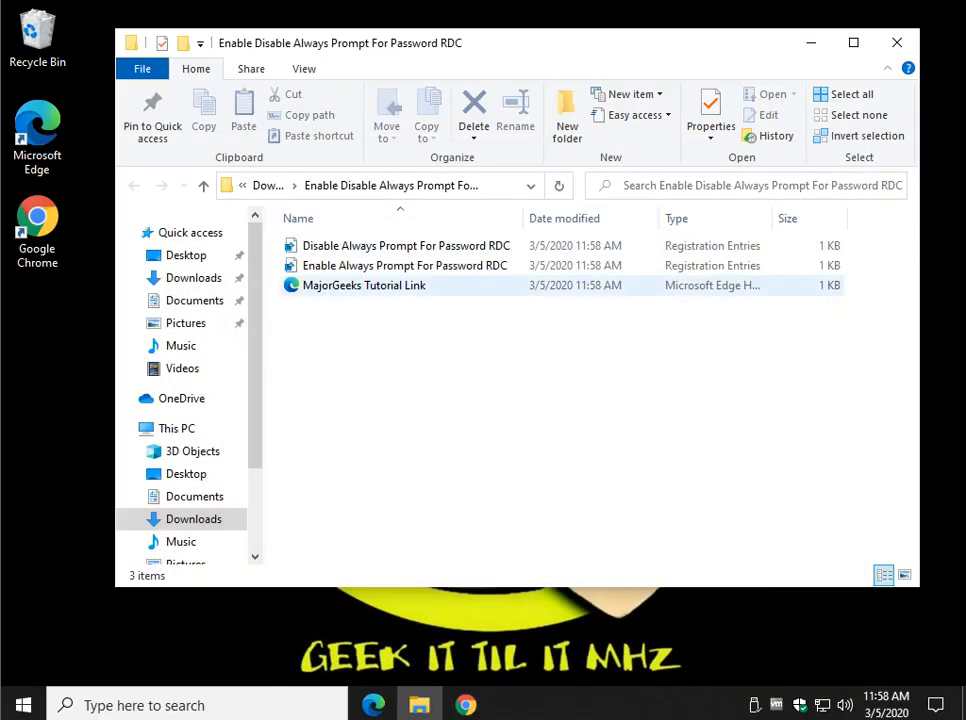
left_click(364, 285)
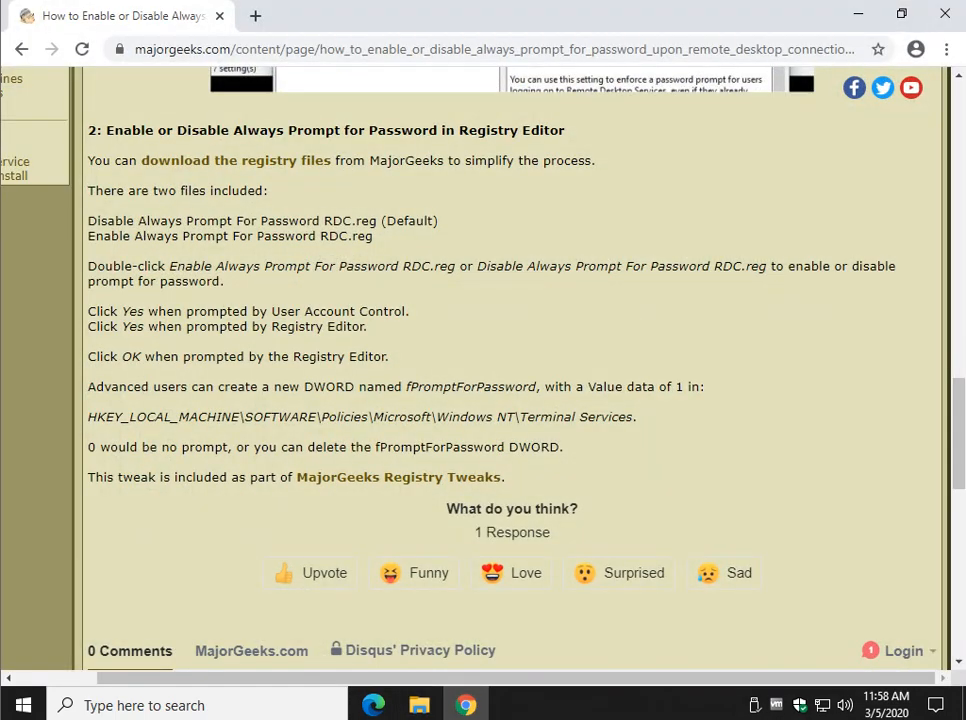
left_click(397, 477)
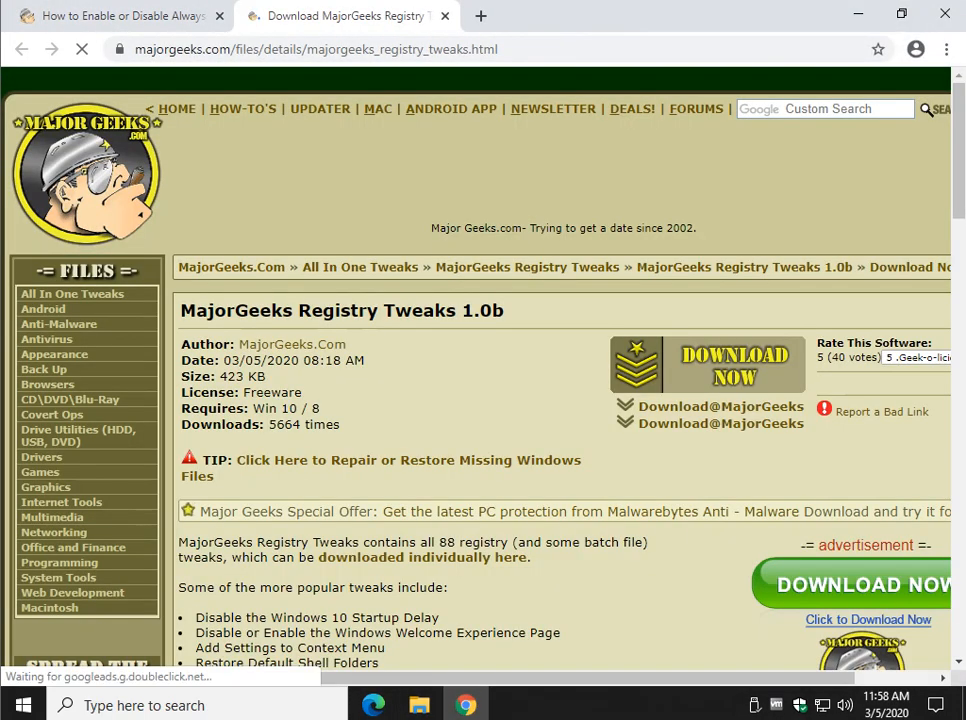
scroll("down", 3)
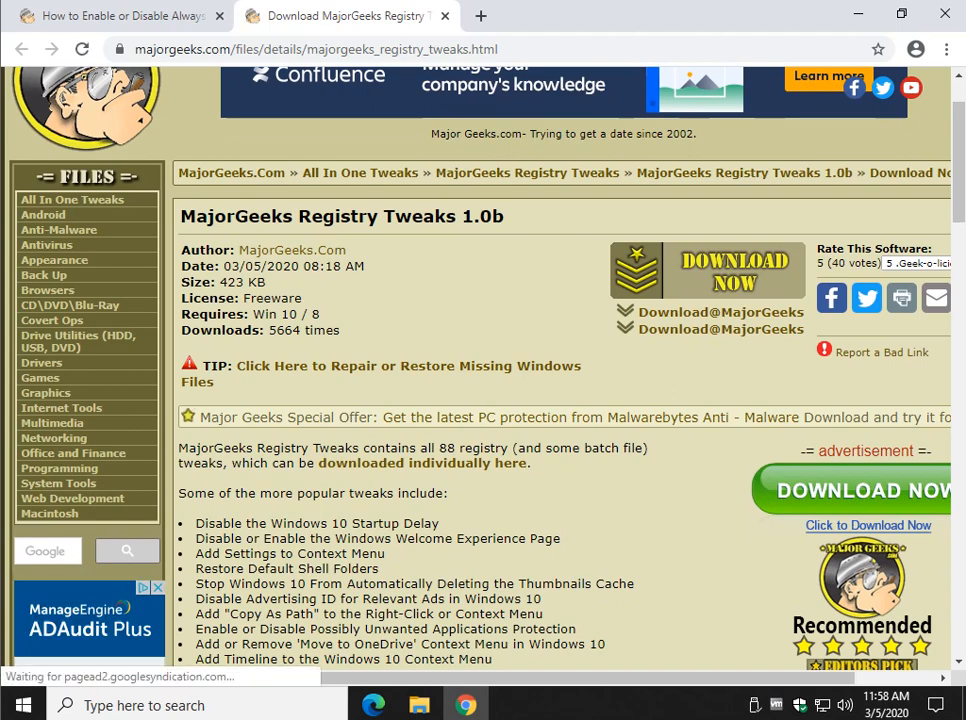
scroll("down", 3)
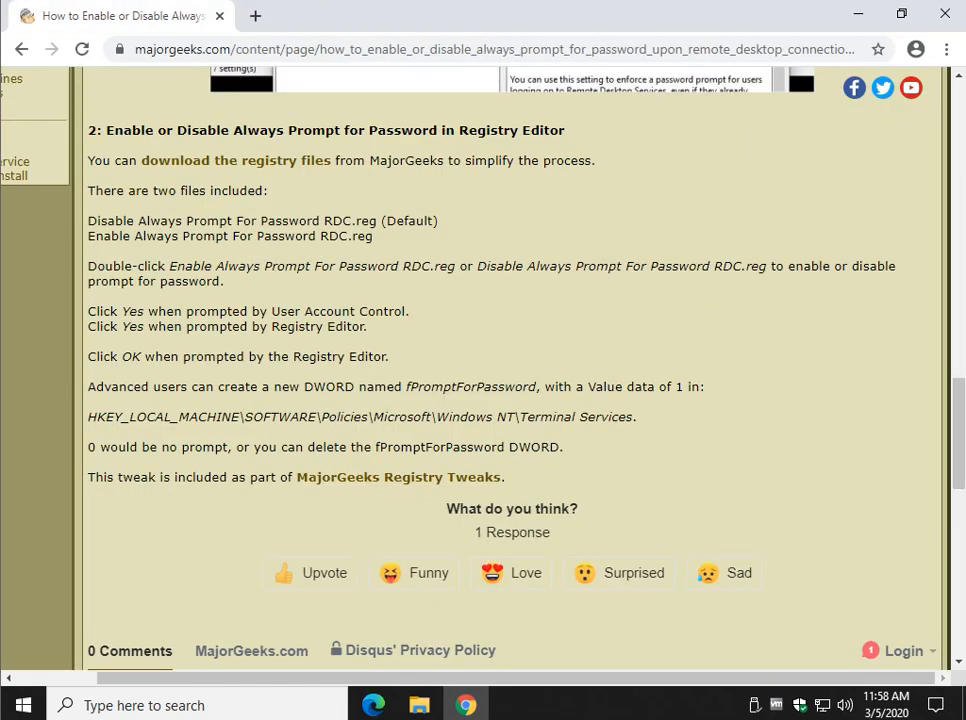
Step: Reopen the extracted folder, try opening MajorGeeks Tutorial Link, and dismiss the app-choice prompt
left_click(418, 705)
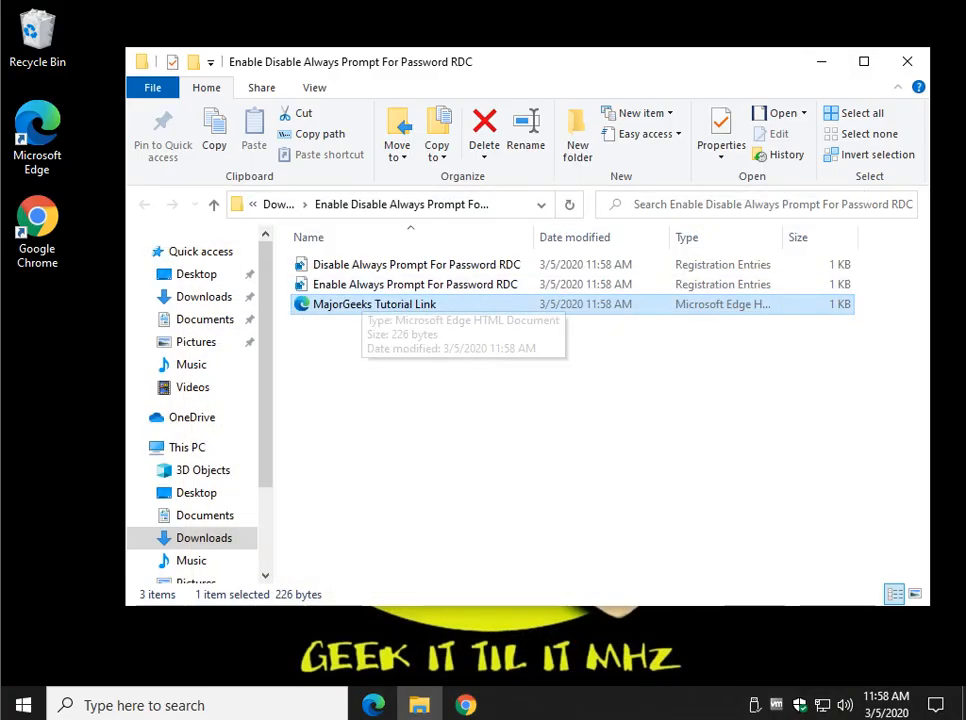
left_click(416, 264)
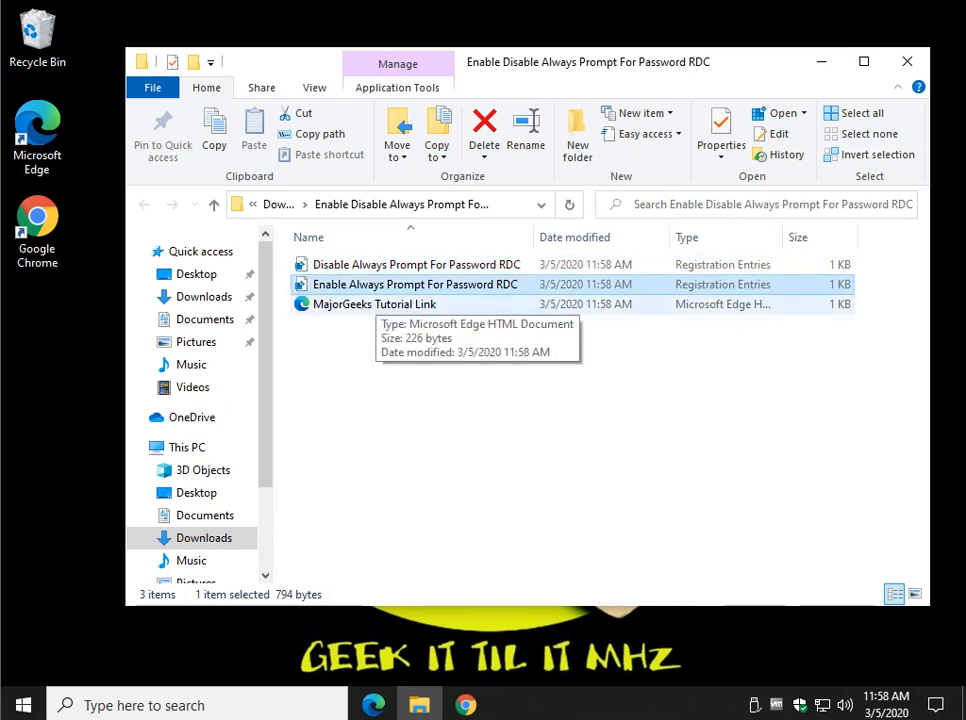
double_click(375, 304)
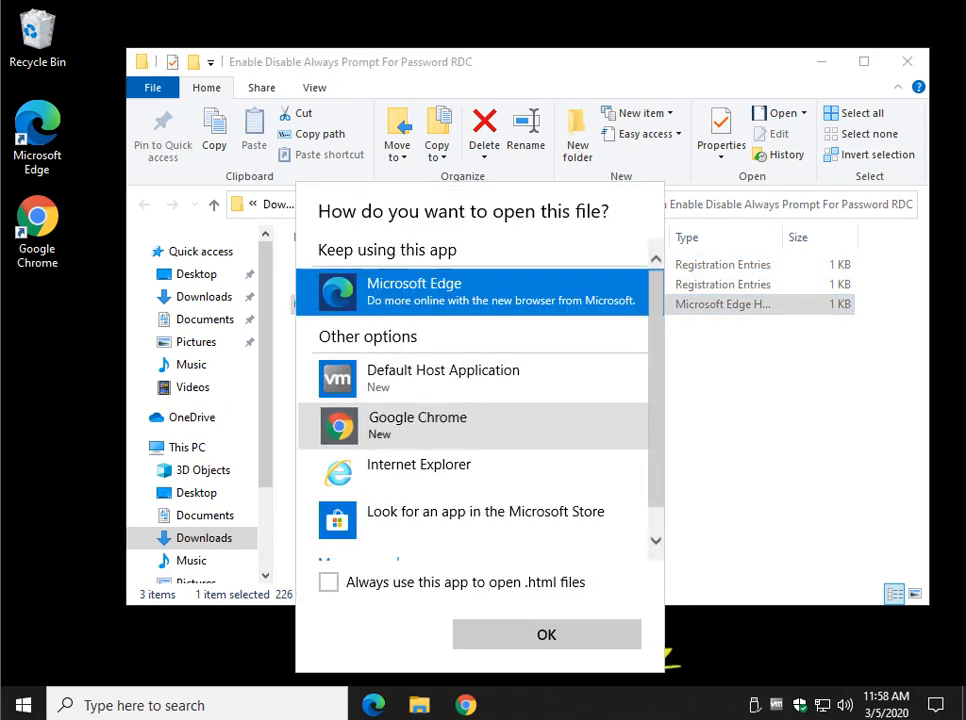
left_click(546, 634)
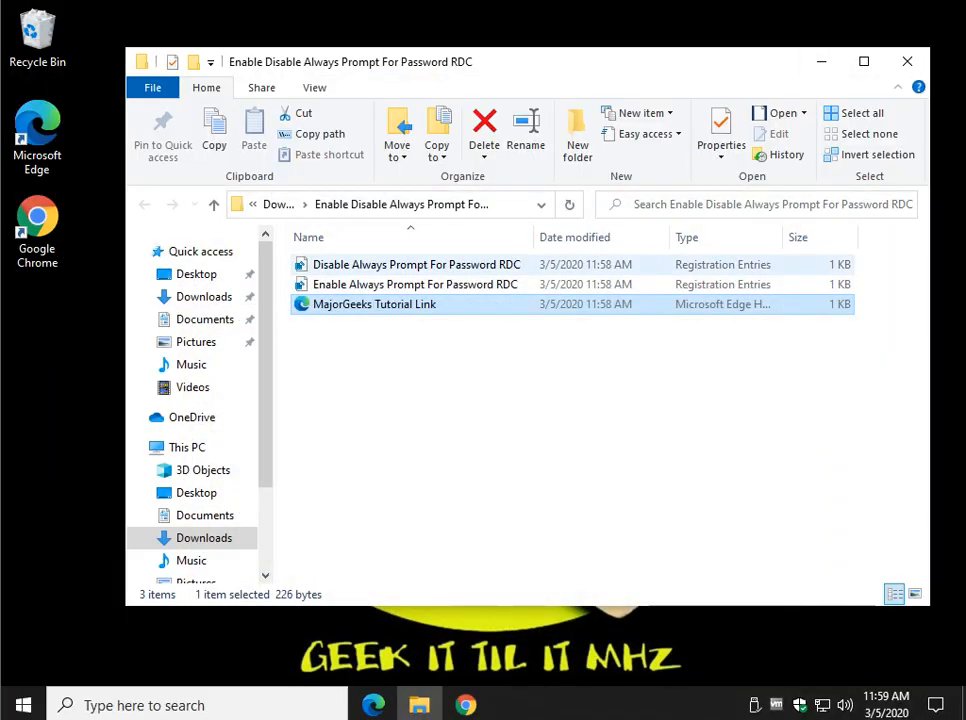
Step: Run 'Enable Always Prompt For Password RDC.reg', approving each prompt until the keys are added
left_click(415, 284)
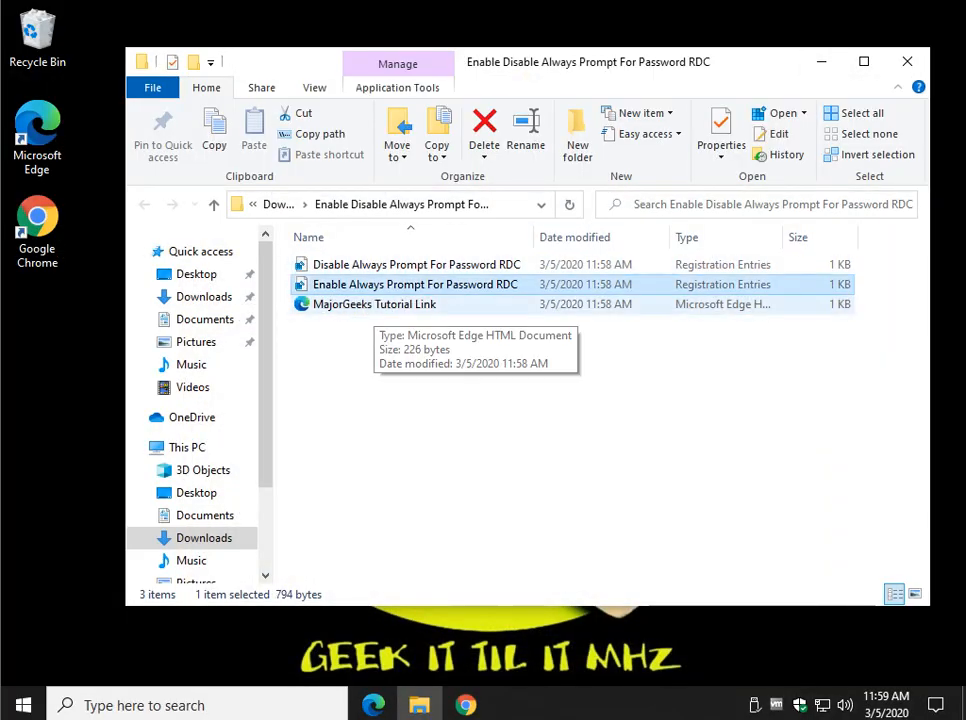
double_click(415, 284)
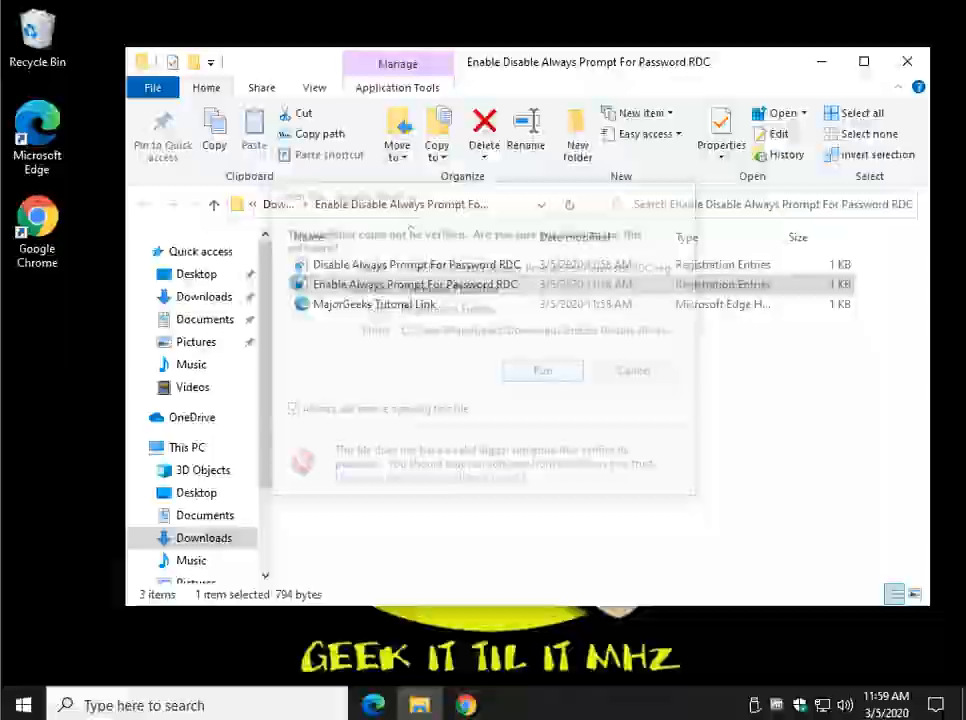
left_click(542, 370)
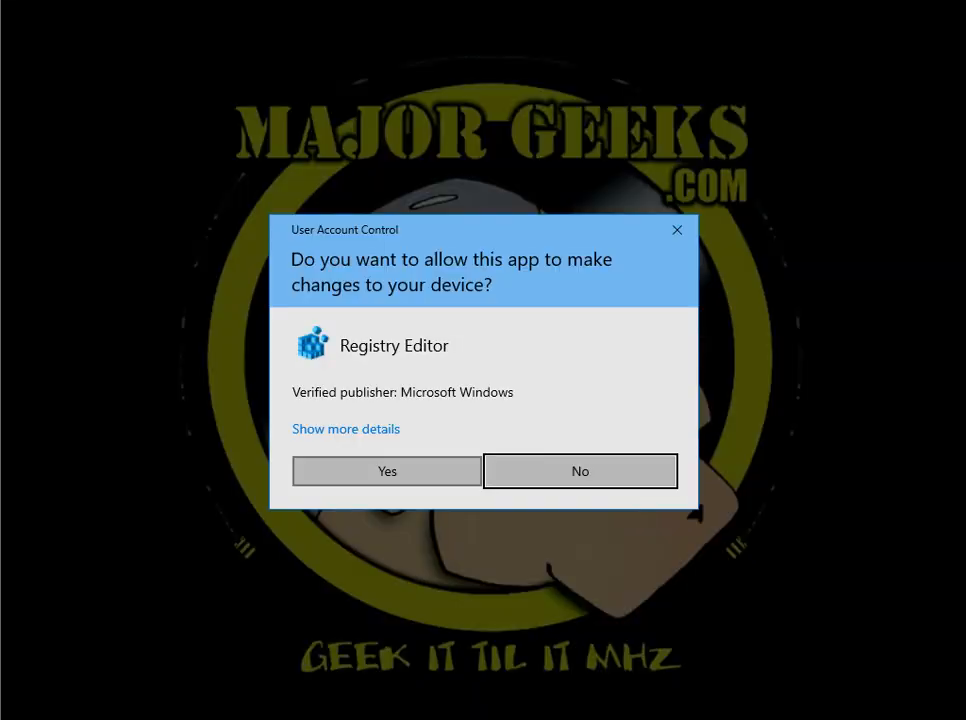
left_click(386, 471)
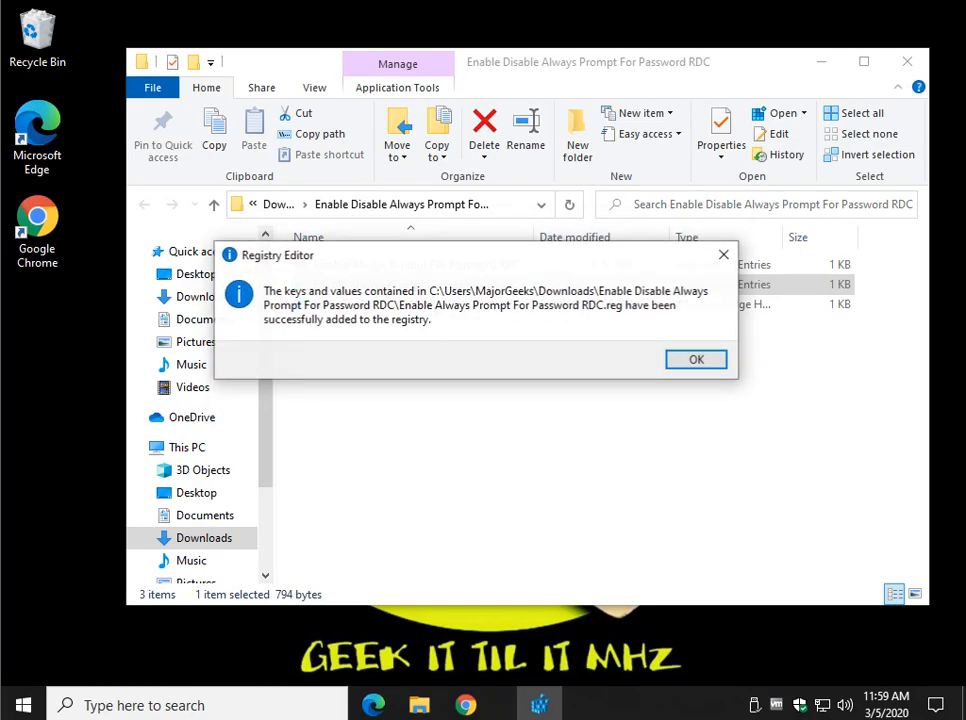
left_click(696, 359)
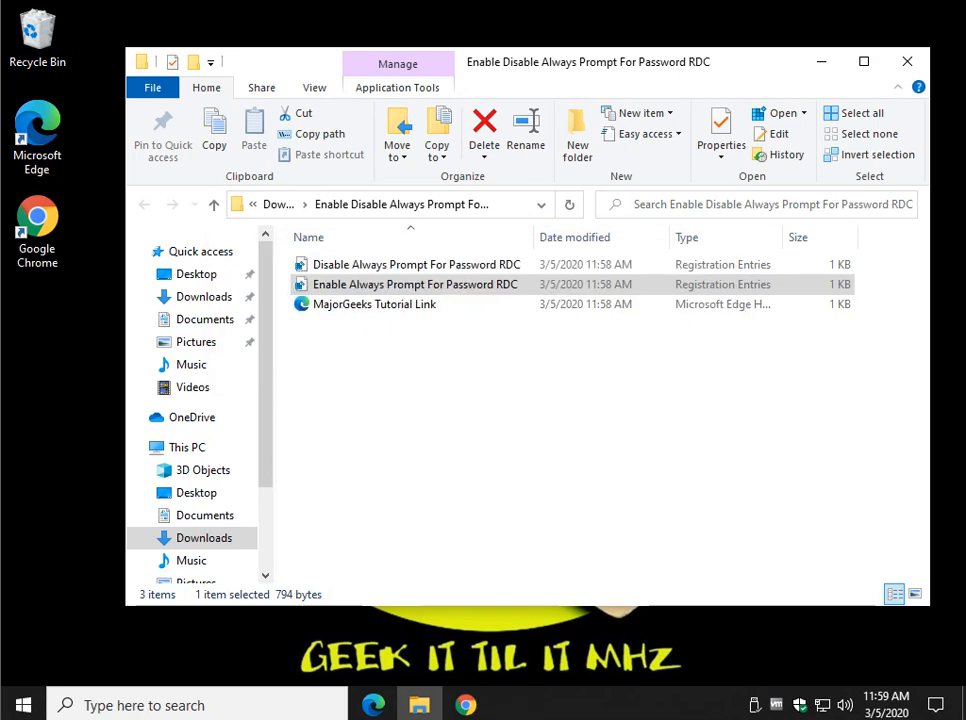
mouse_move(374, 304)
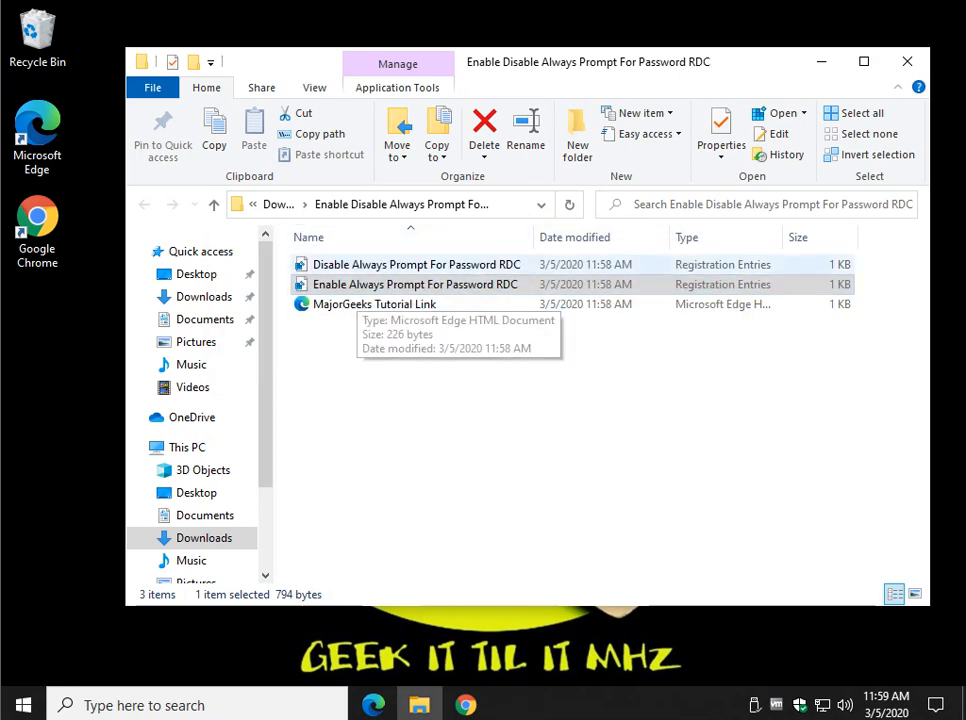
Step: Run 'Disable Always Prompt For Password RDC.reg', confirm the merge, and return to the tutorial
left_click(417, 264)
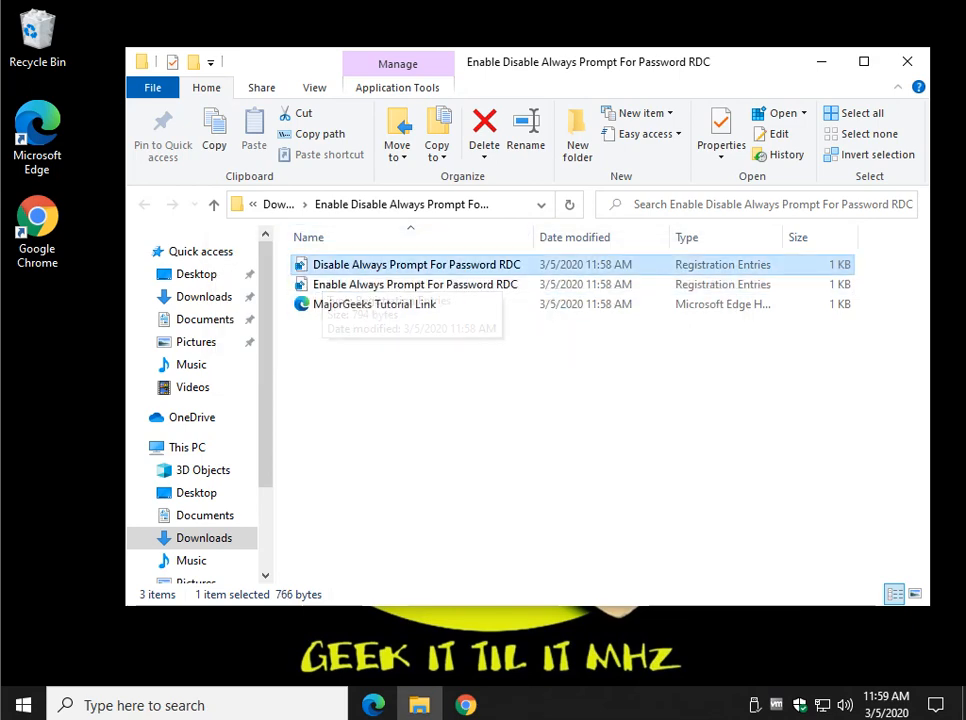
double_click(416, 264)
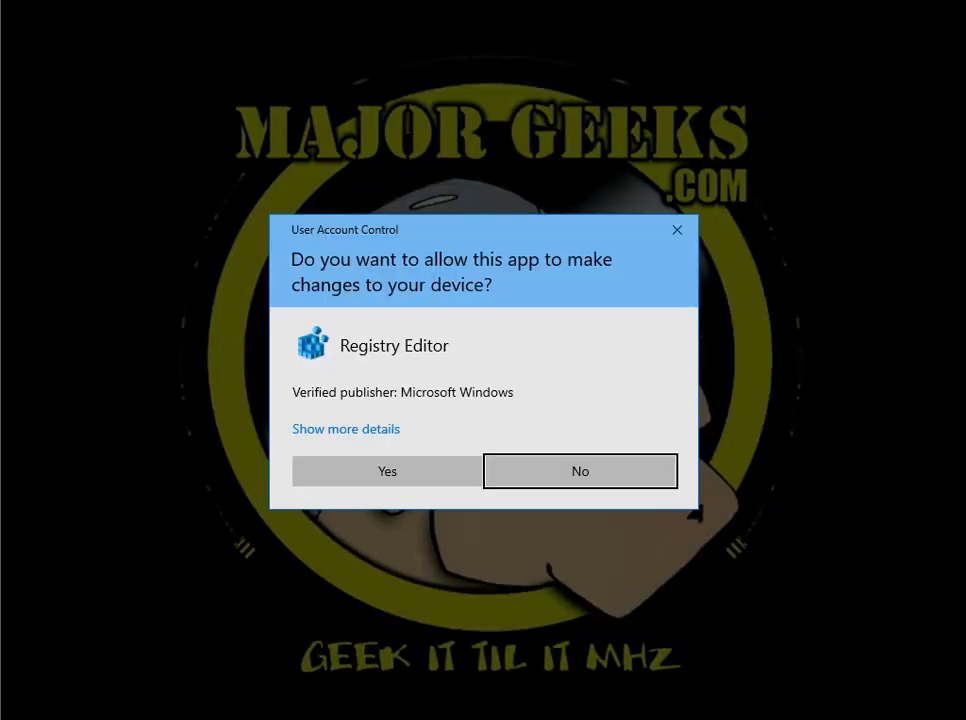
left_click(387, 471)
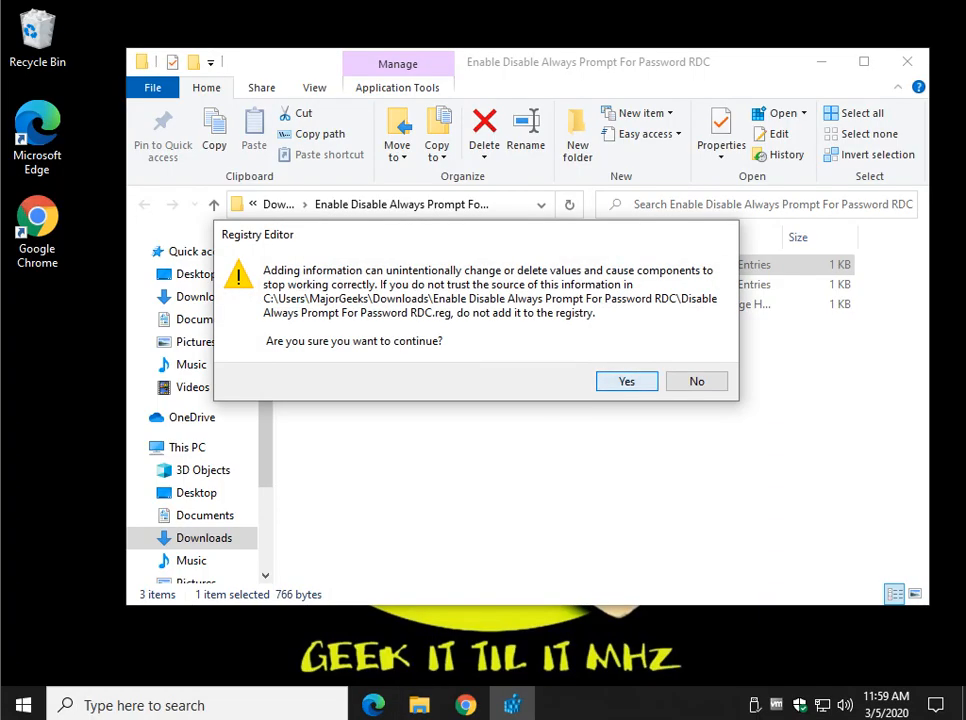
left_click(626, 381)
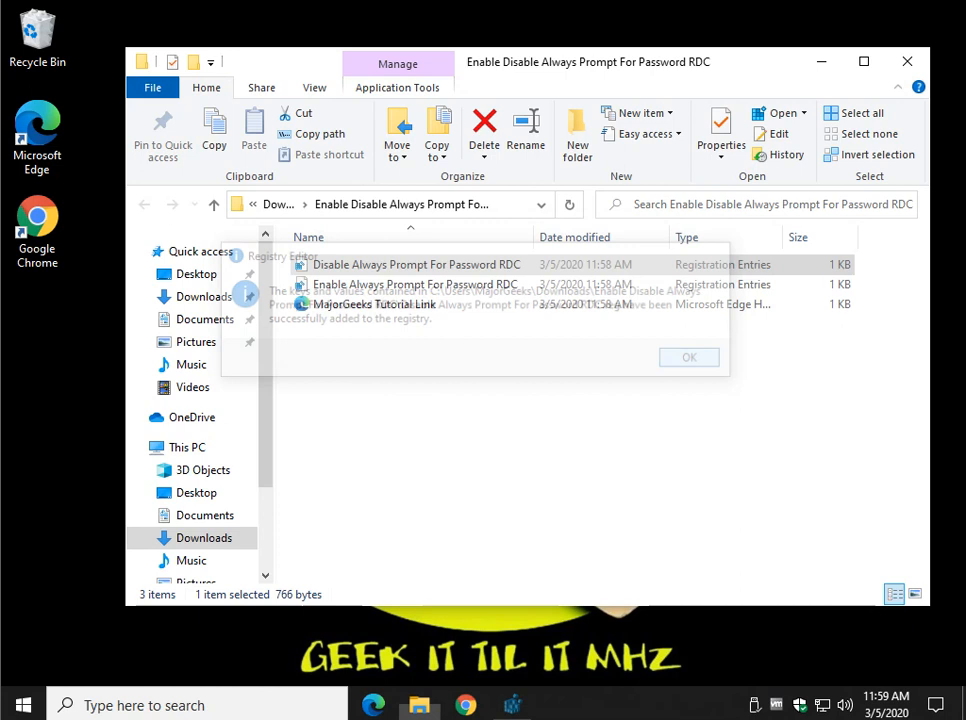
left_click(688, 357)
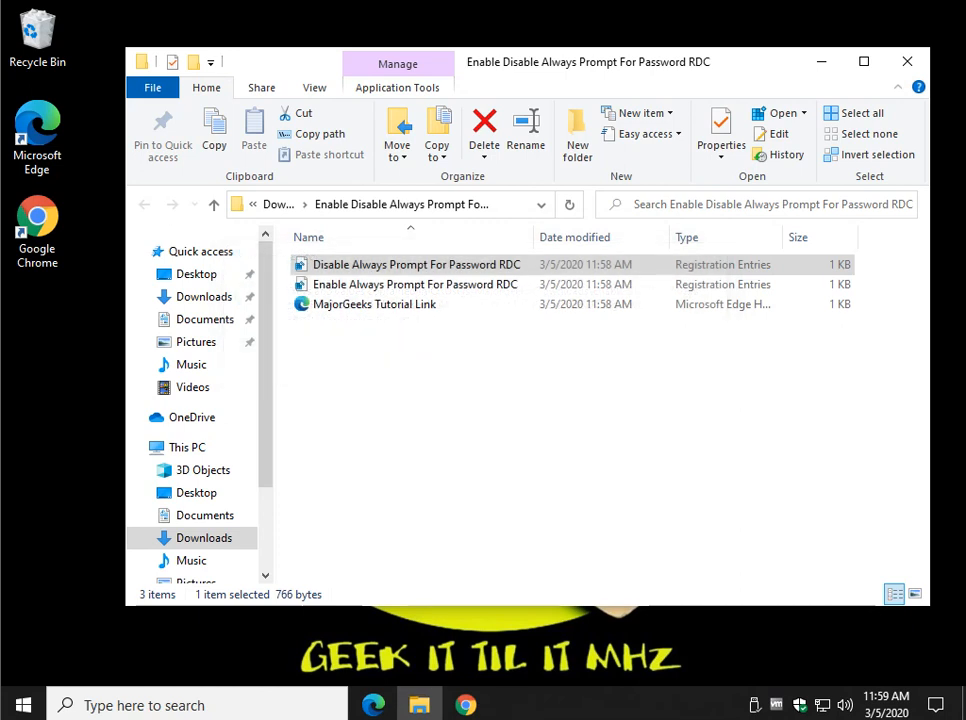
left_click(375, 304)
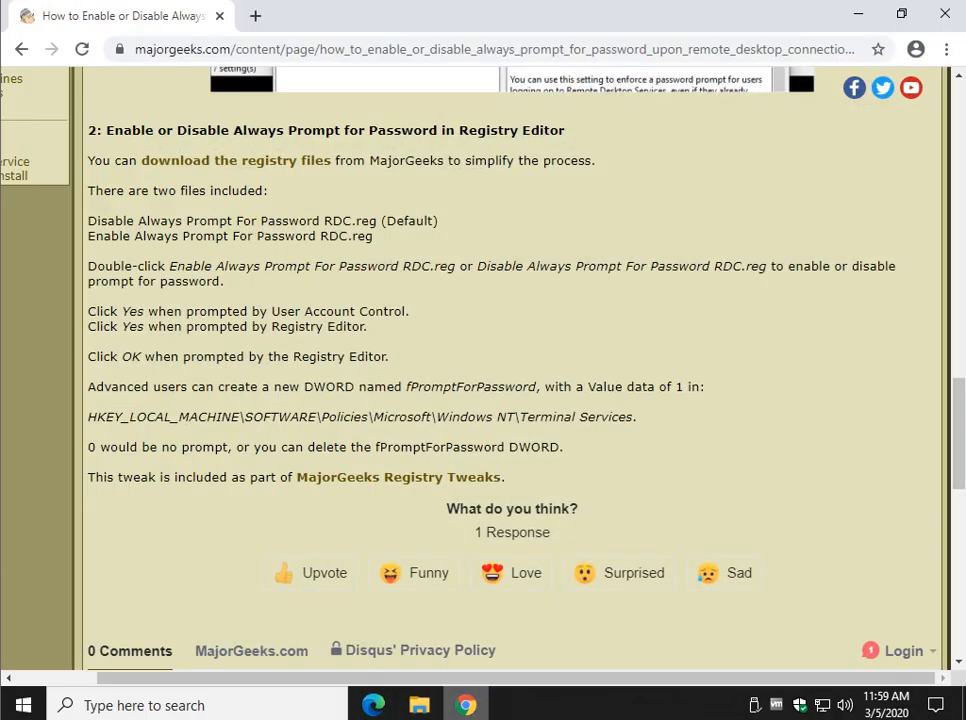
scroll("up", 3)
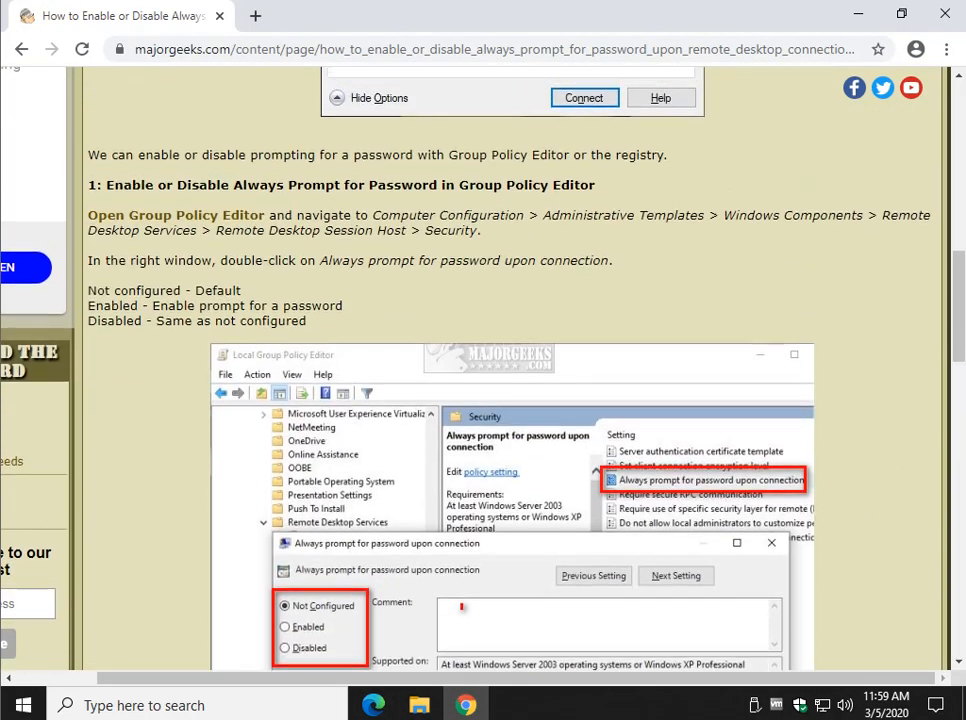
scroll("up", 3)
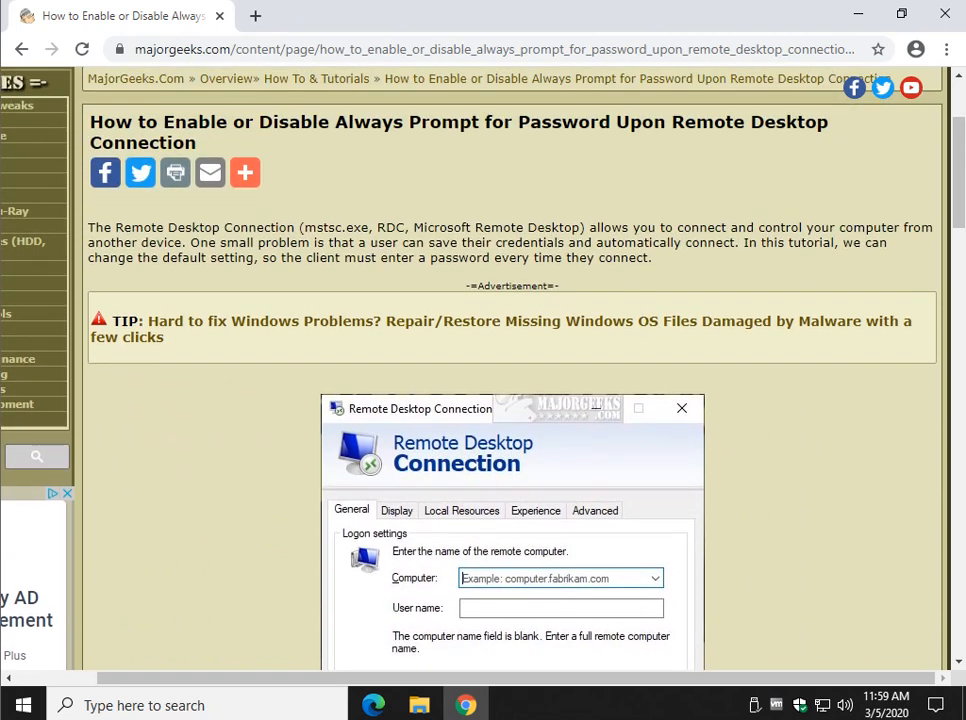